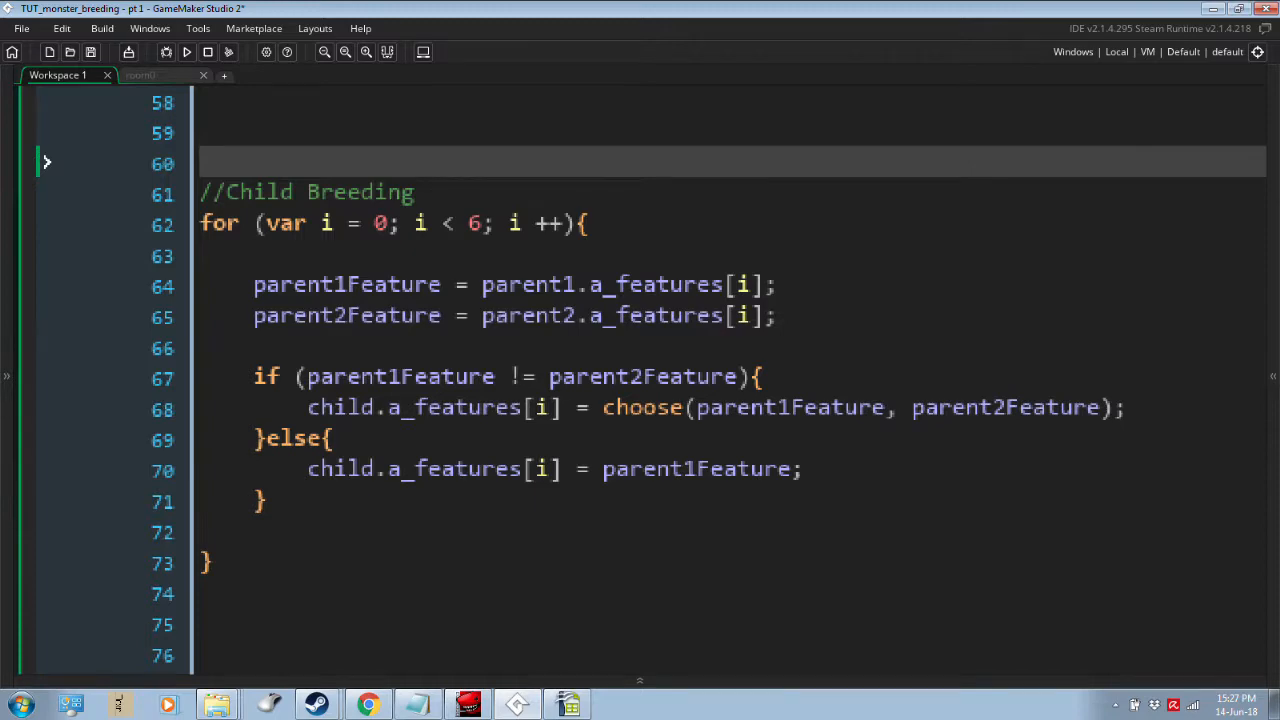
Search the manual for 'data structures' and open the DS Grids reference page.
left_click(186, 52)
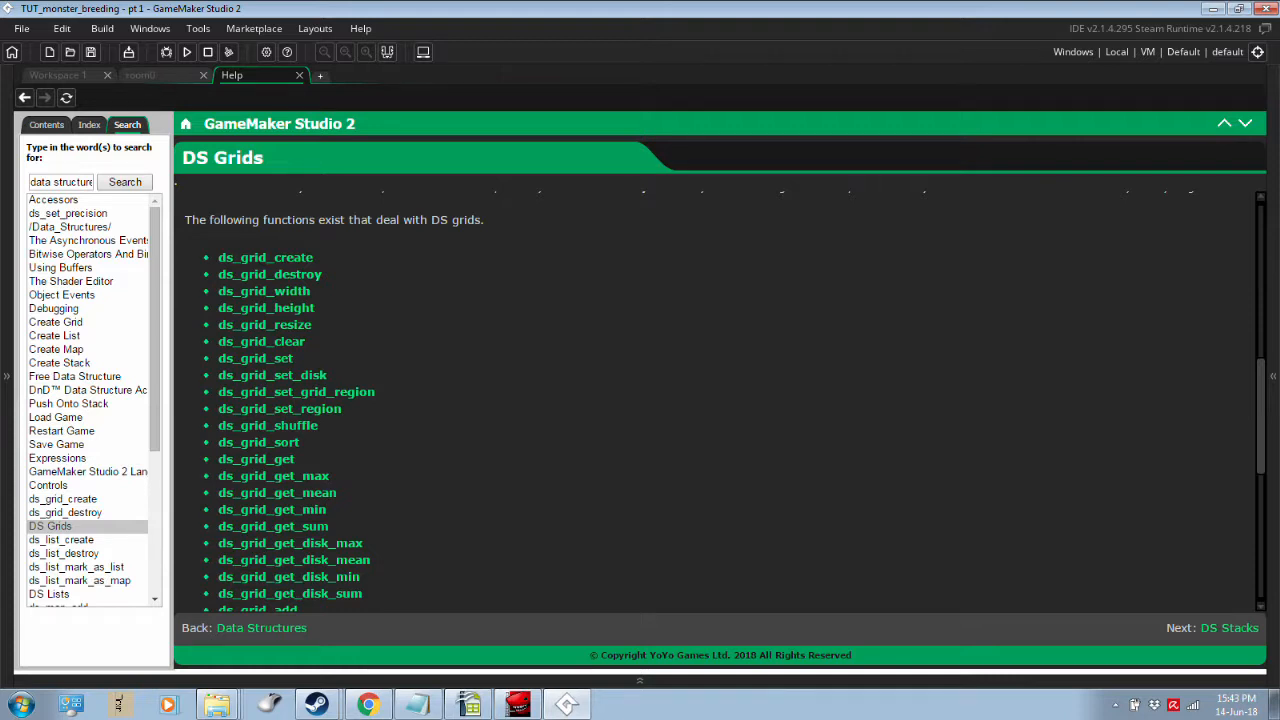
left_click(186, 52)
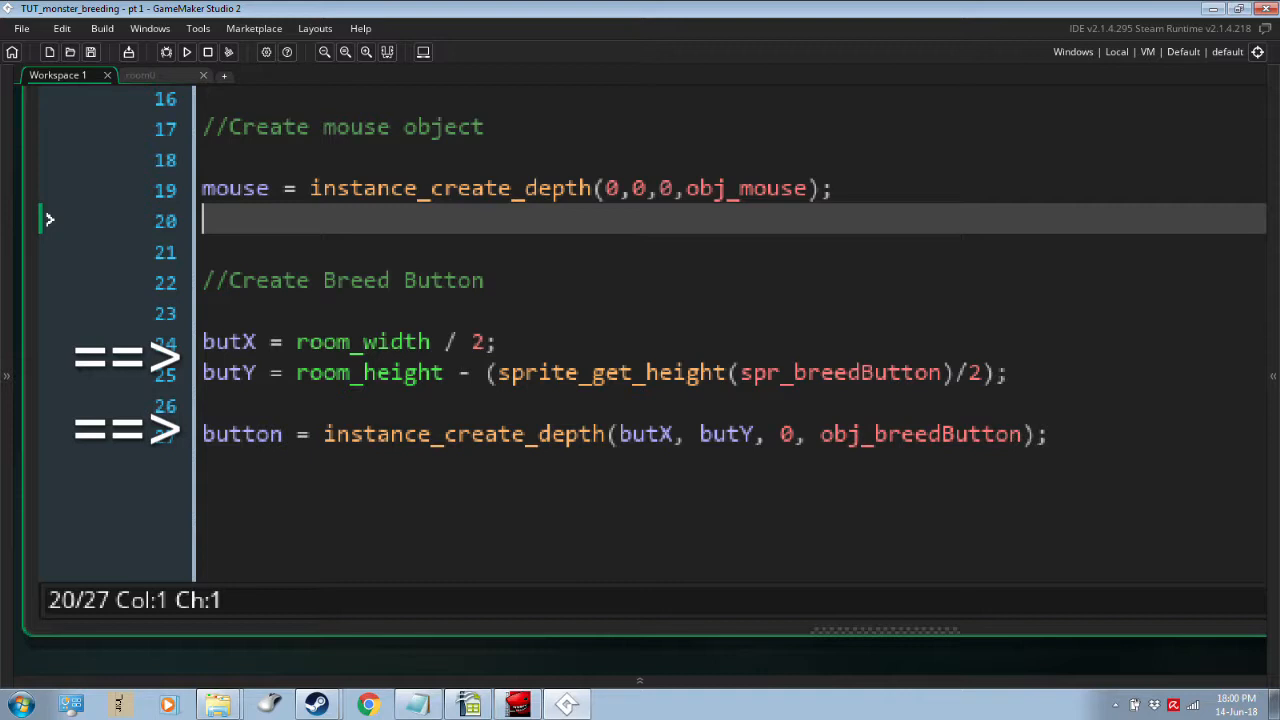
Return to the Workspace 1 code creating the mouse object and breed button.
scroll("down", 3)
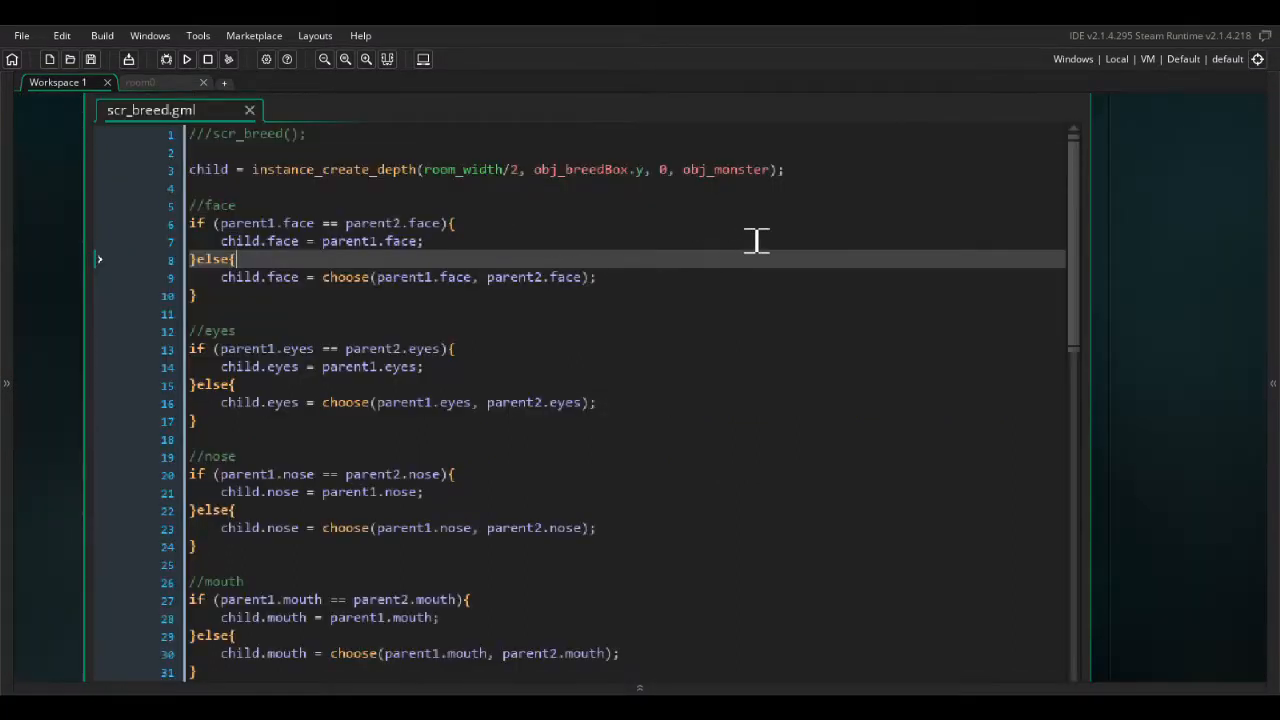
mouse_move(357, 178)
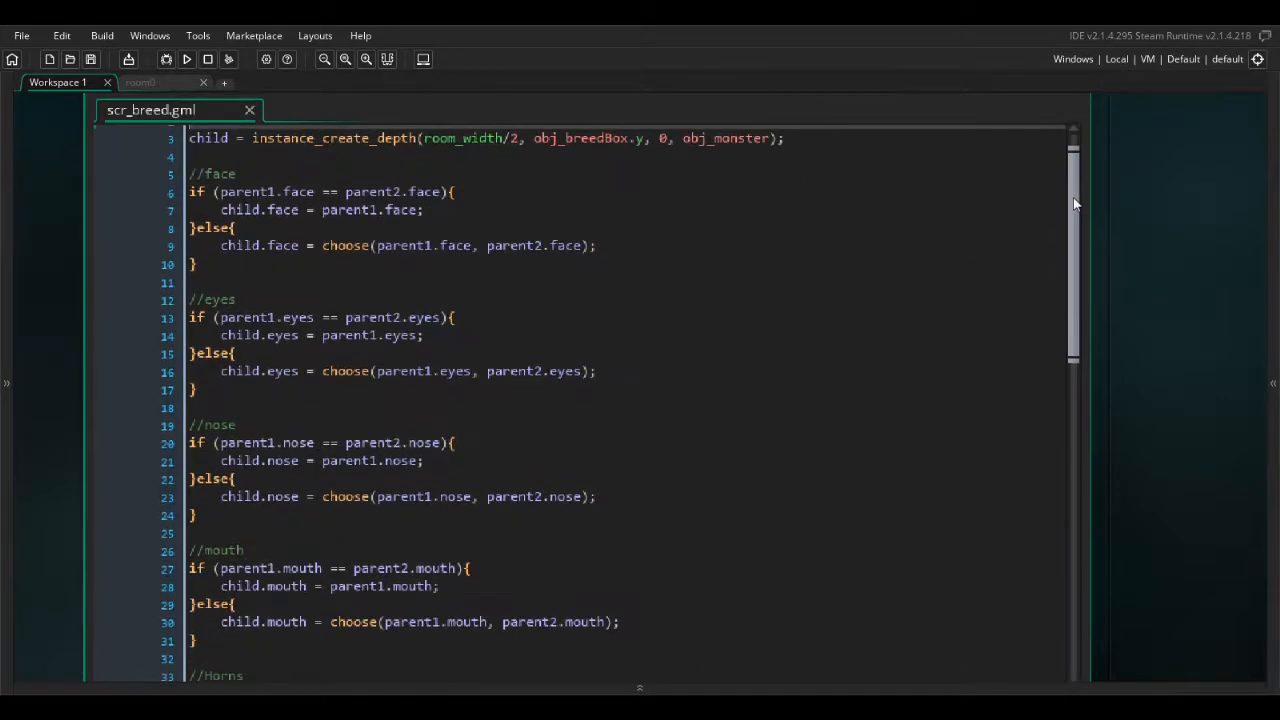
Scroll scr_breed through the face, eyes, nose, mouth, horns and colour checks.
scroll("down", 3)
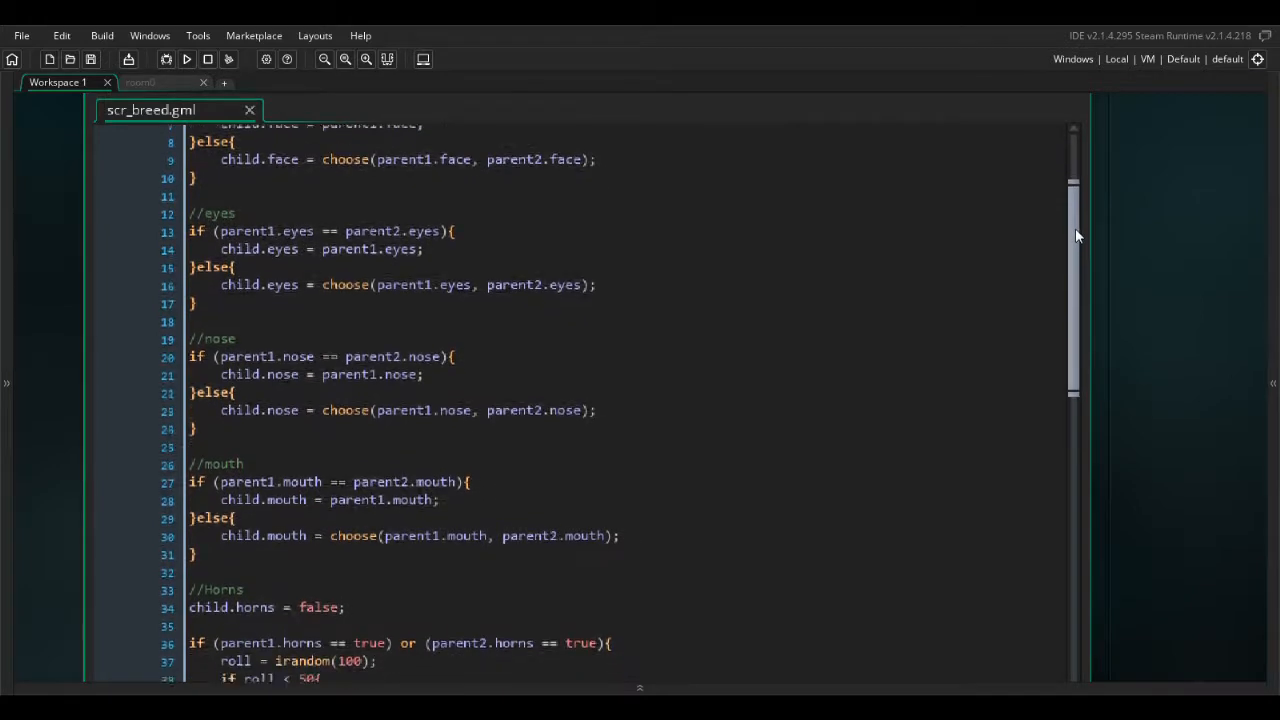
scroll("down", 3)
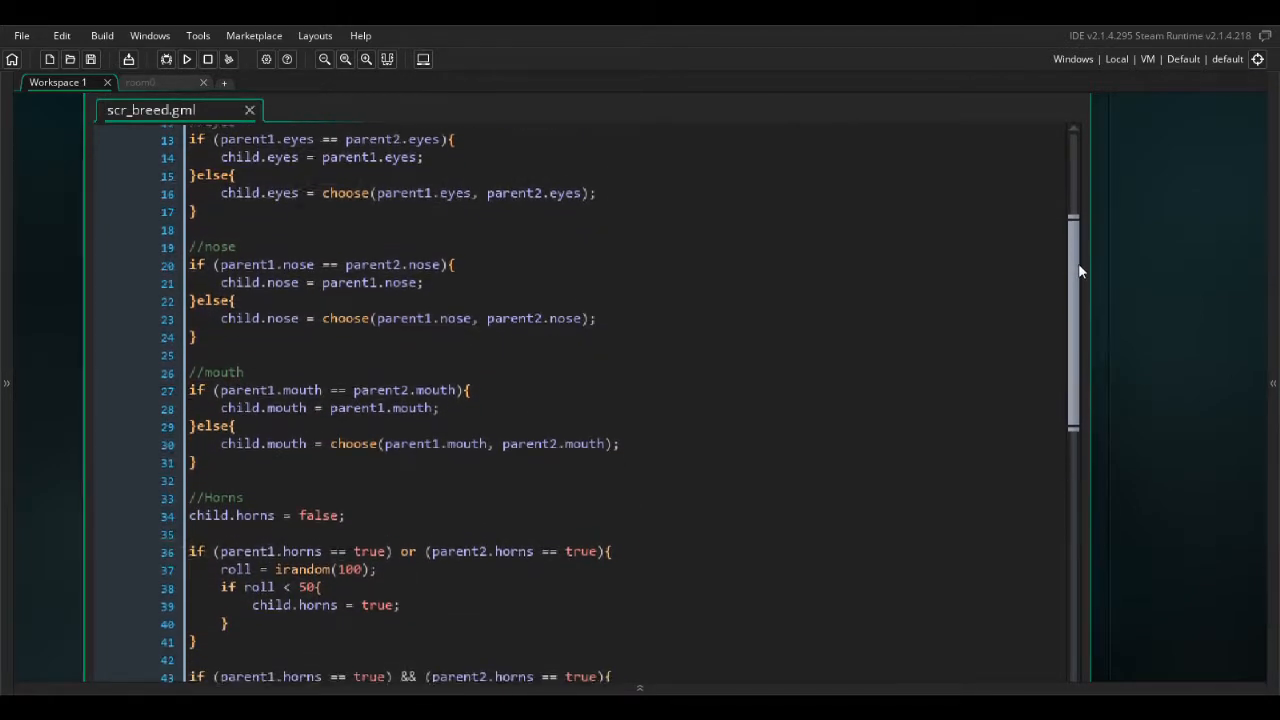
scroll("down", 3)
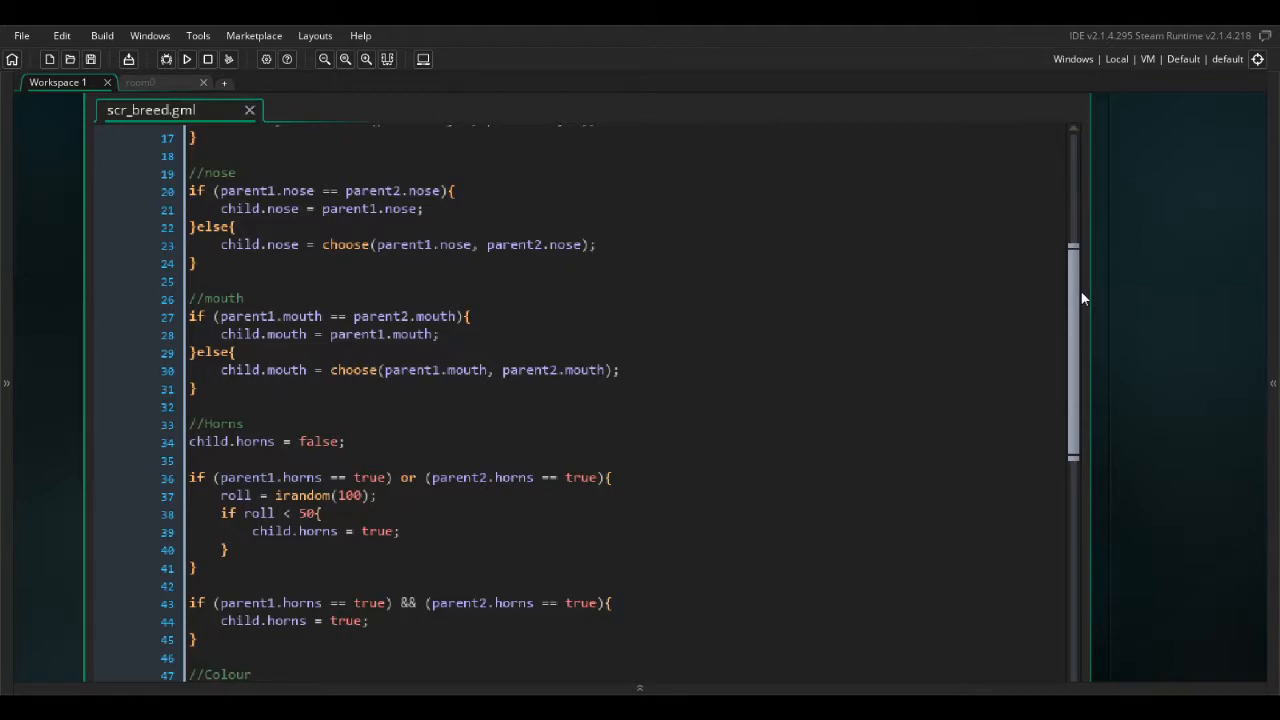
scroll("down", 3)
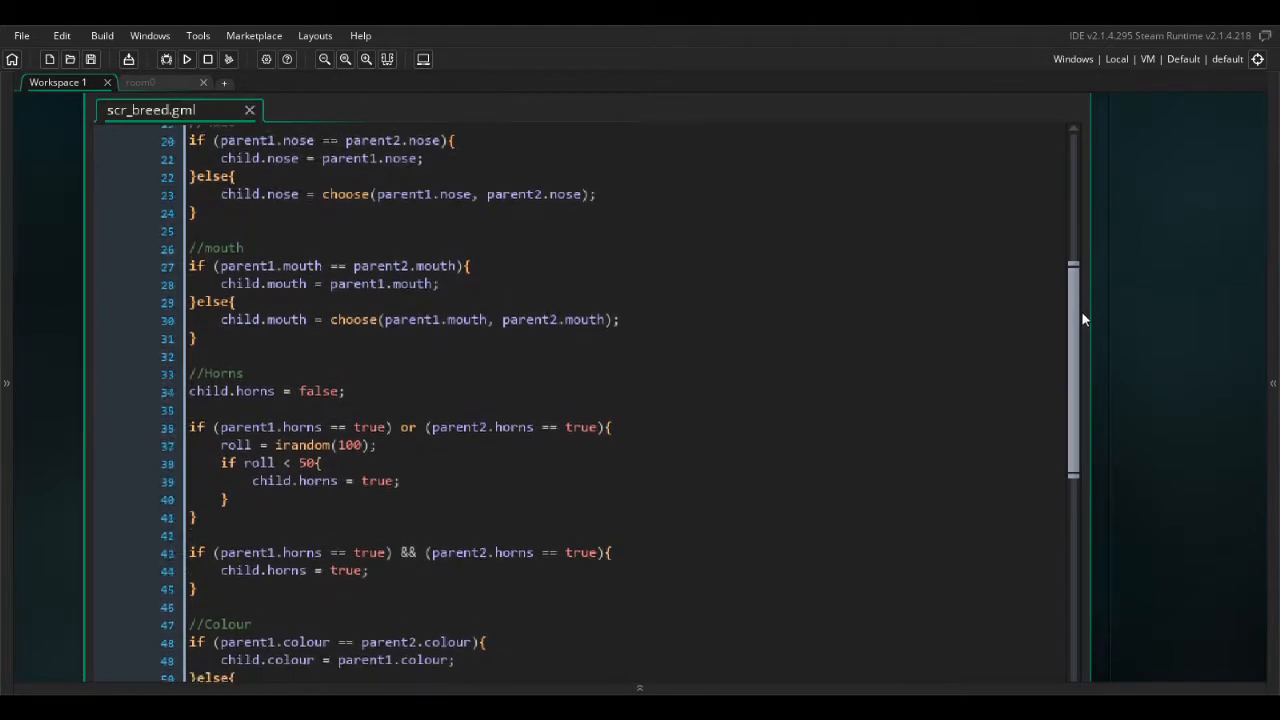
scroll("down", 3)
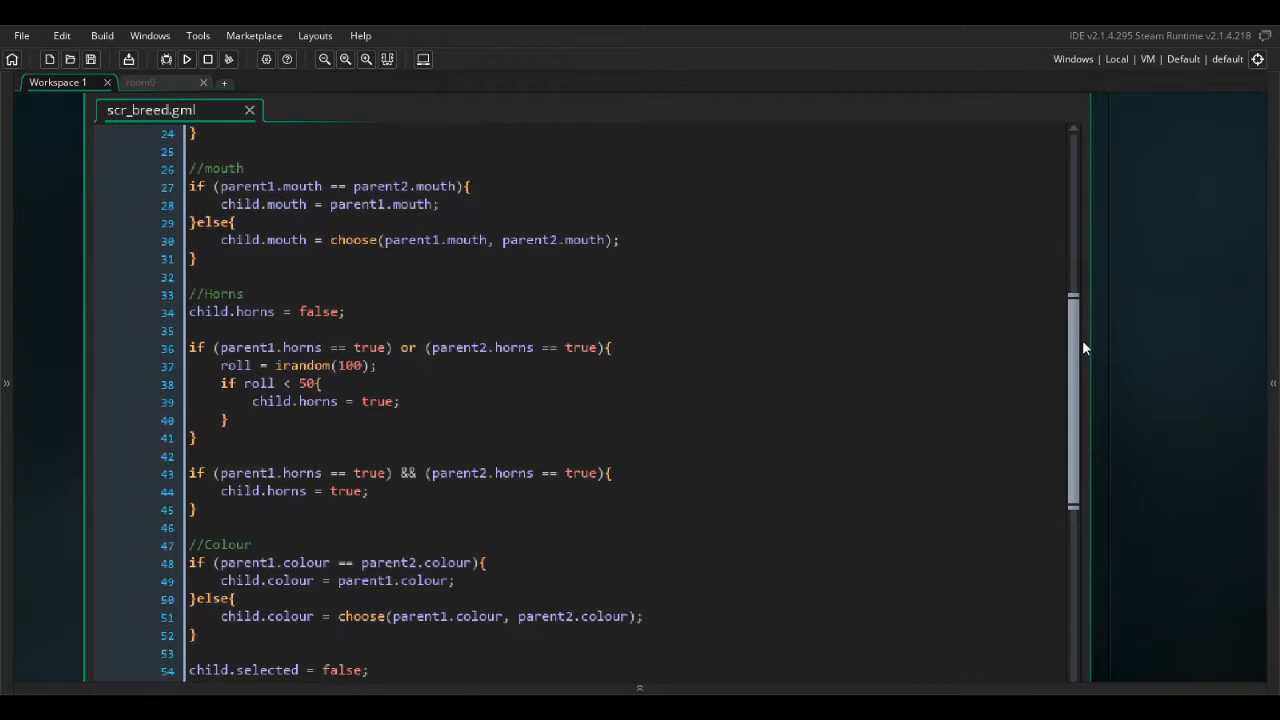
scroll("down", 3)
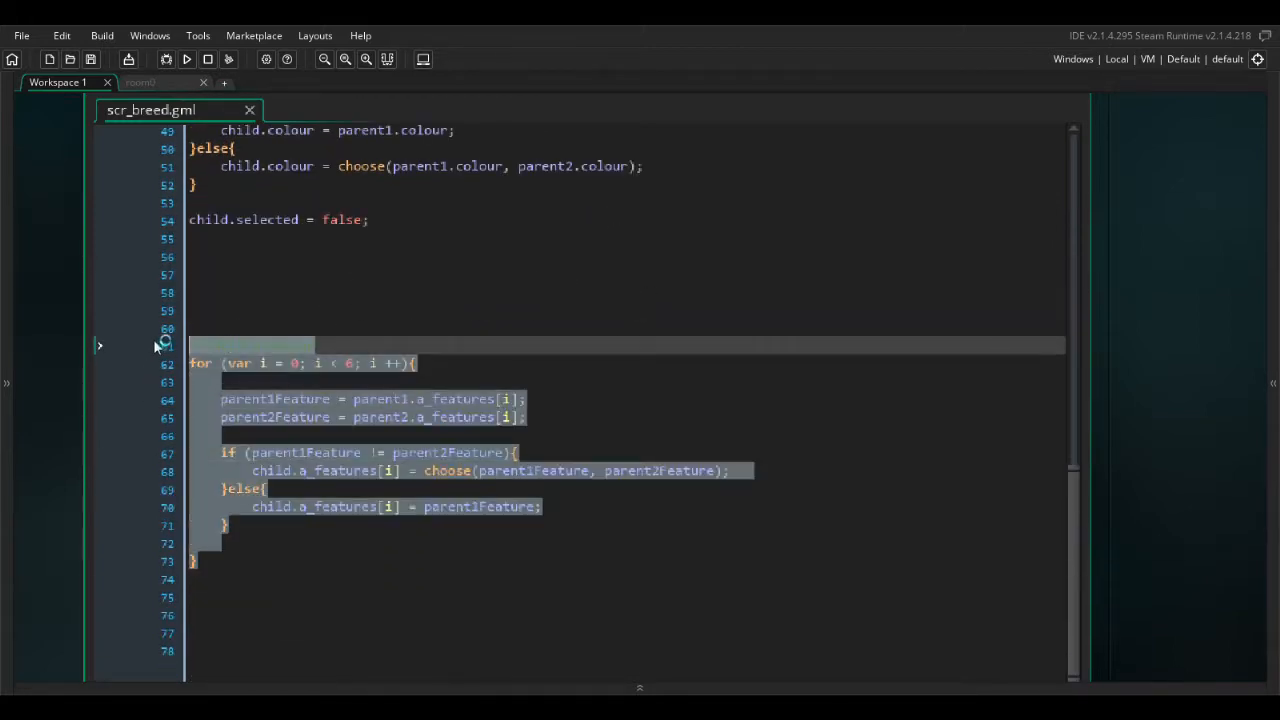
mouse_move(652, 533)
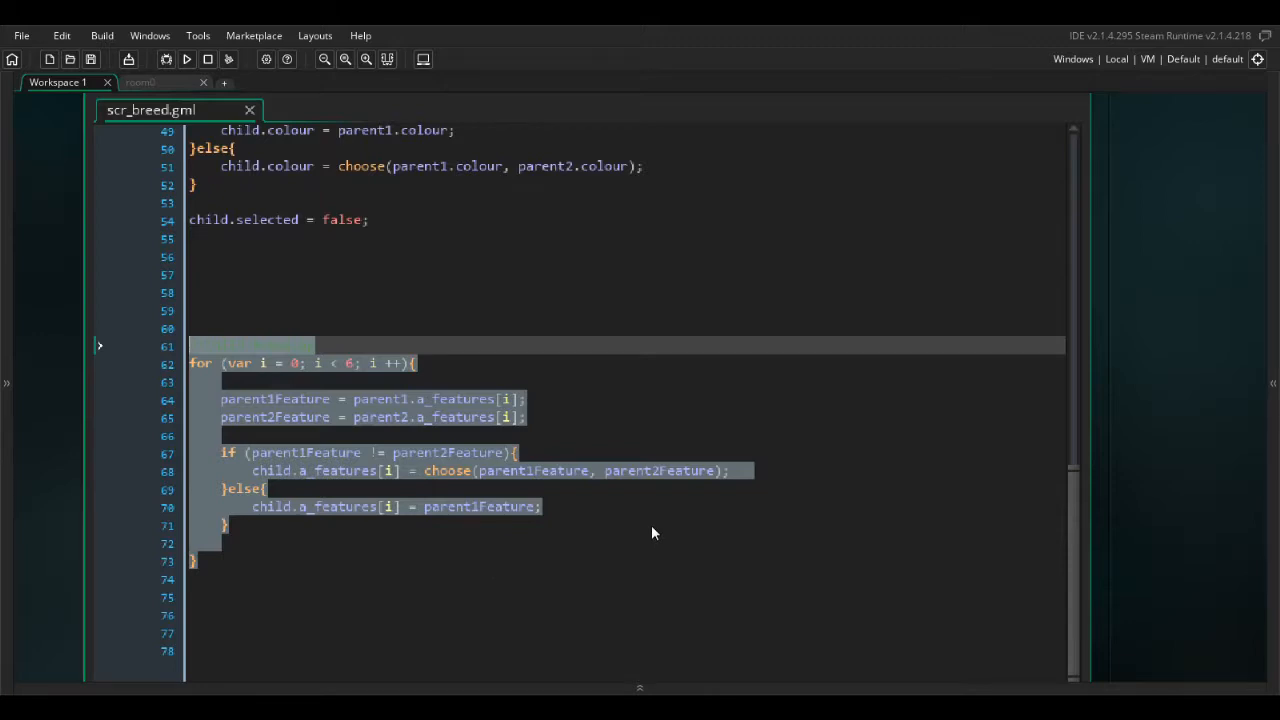